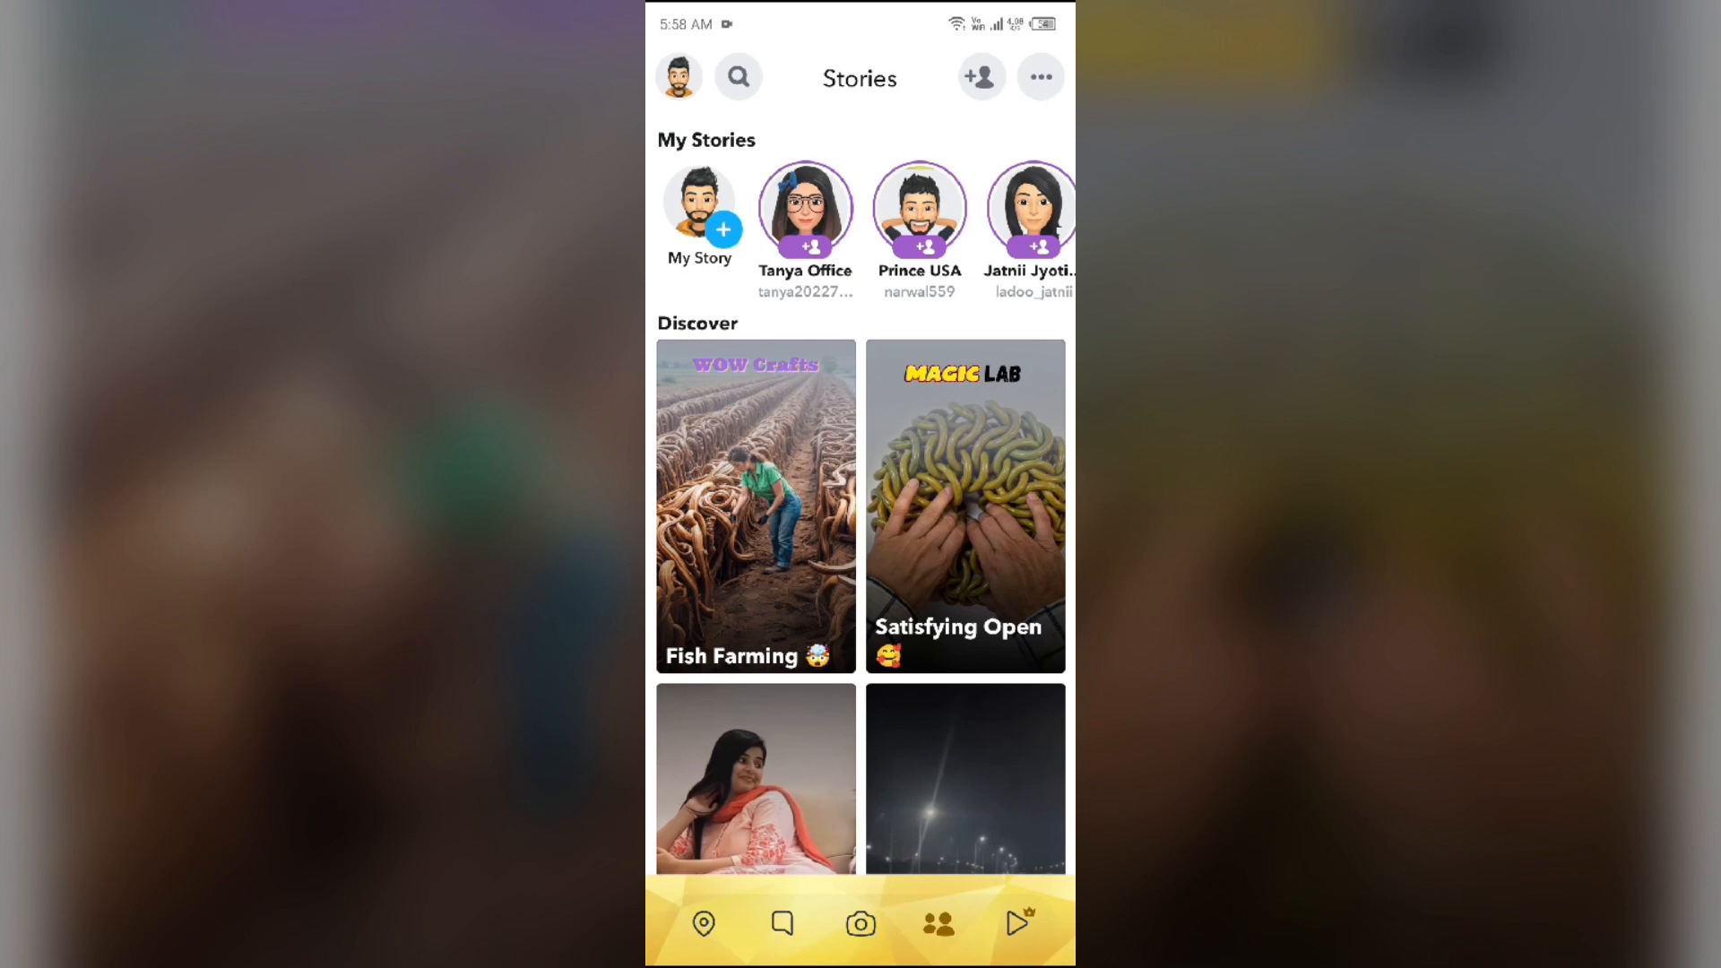
Leave the Stories page and return to the Snapchat camera screen
click(1005, 595)
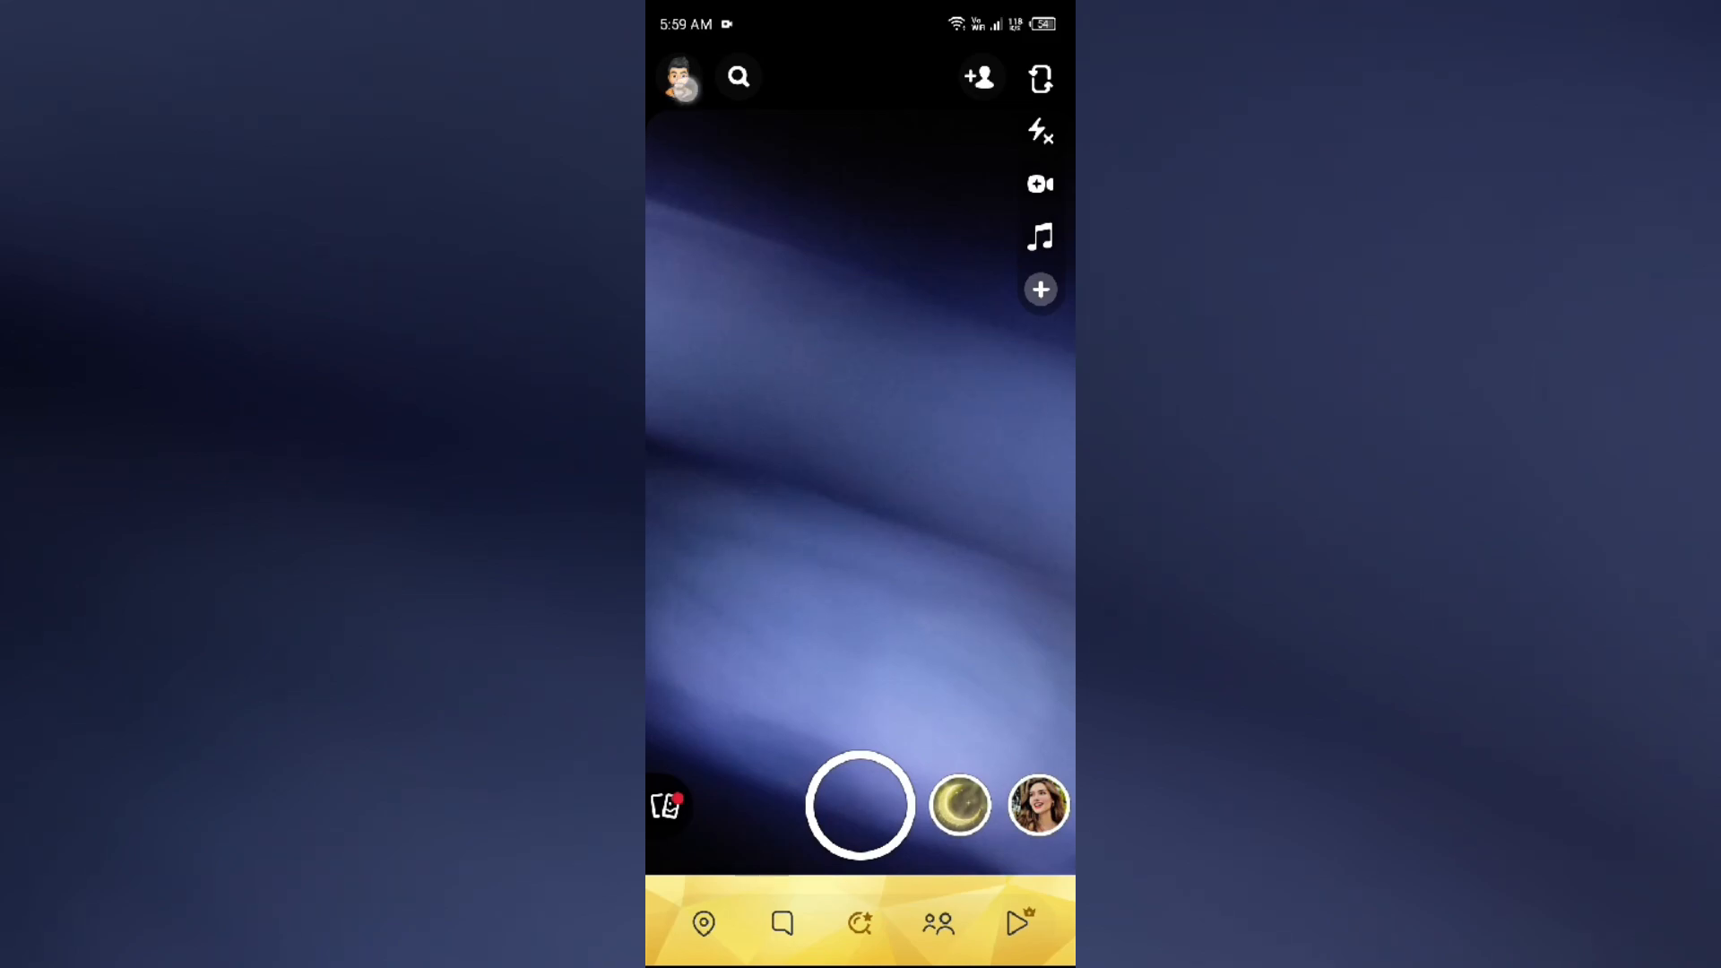
Go to the profile via the Bitmoji avatar and open the account Settings menu
click(682, 77)
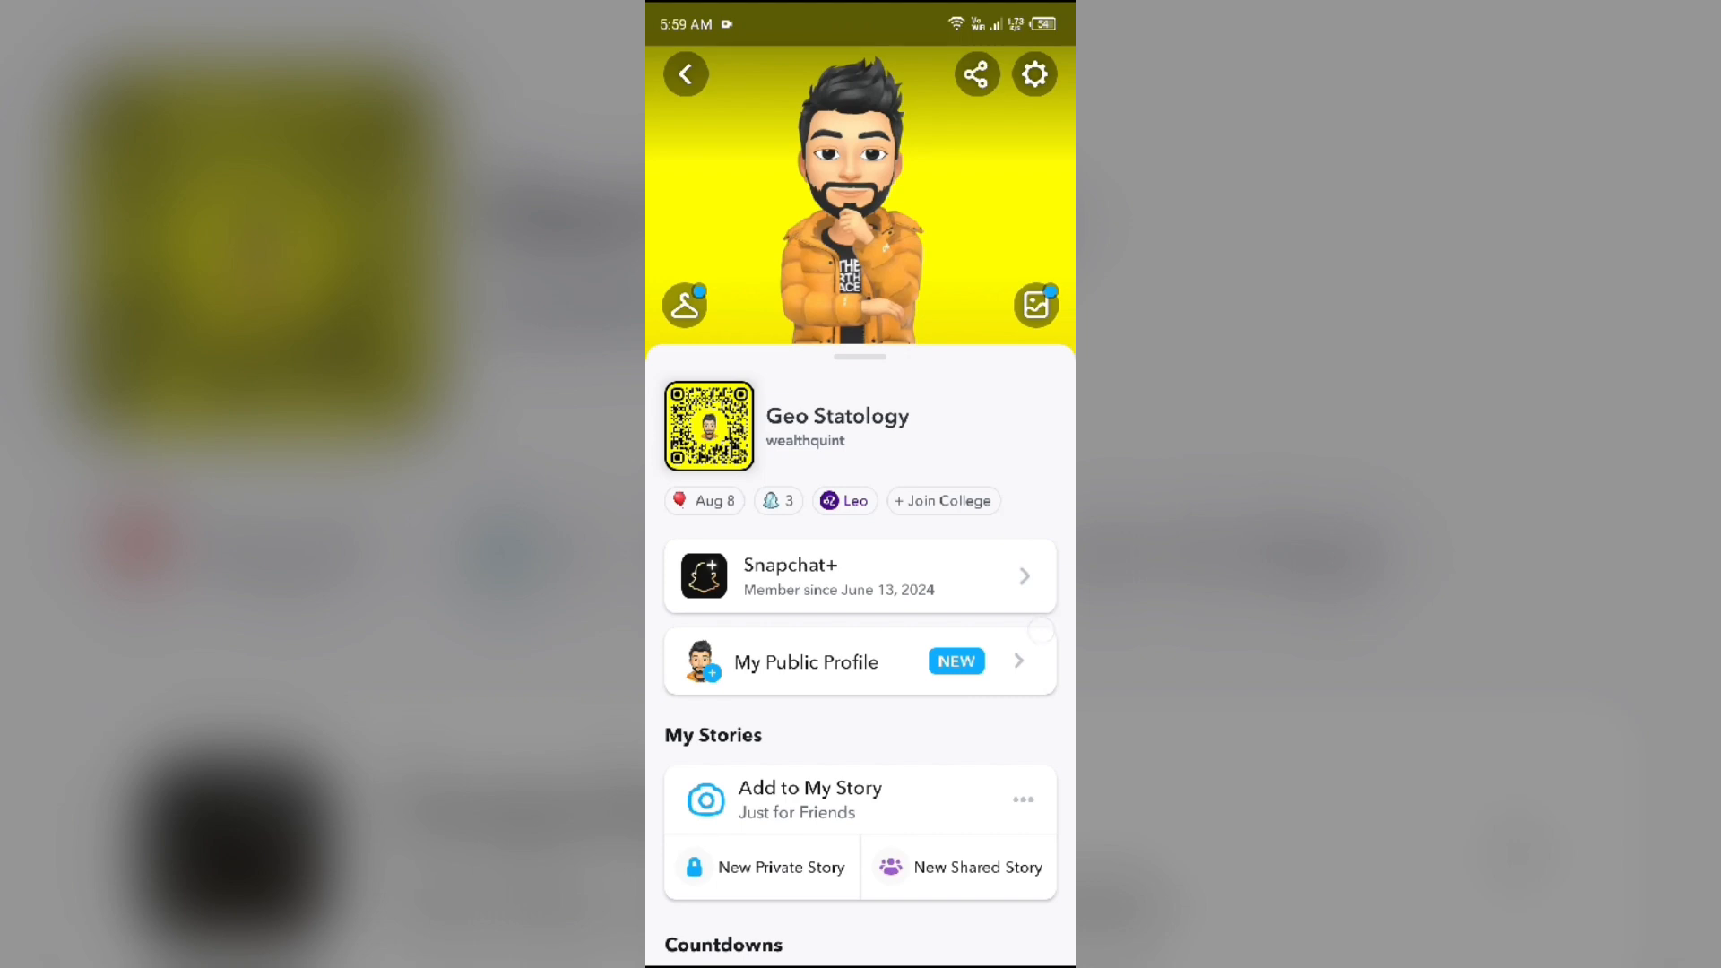
click(1032, 73)
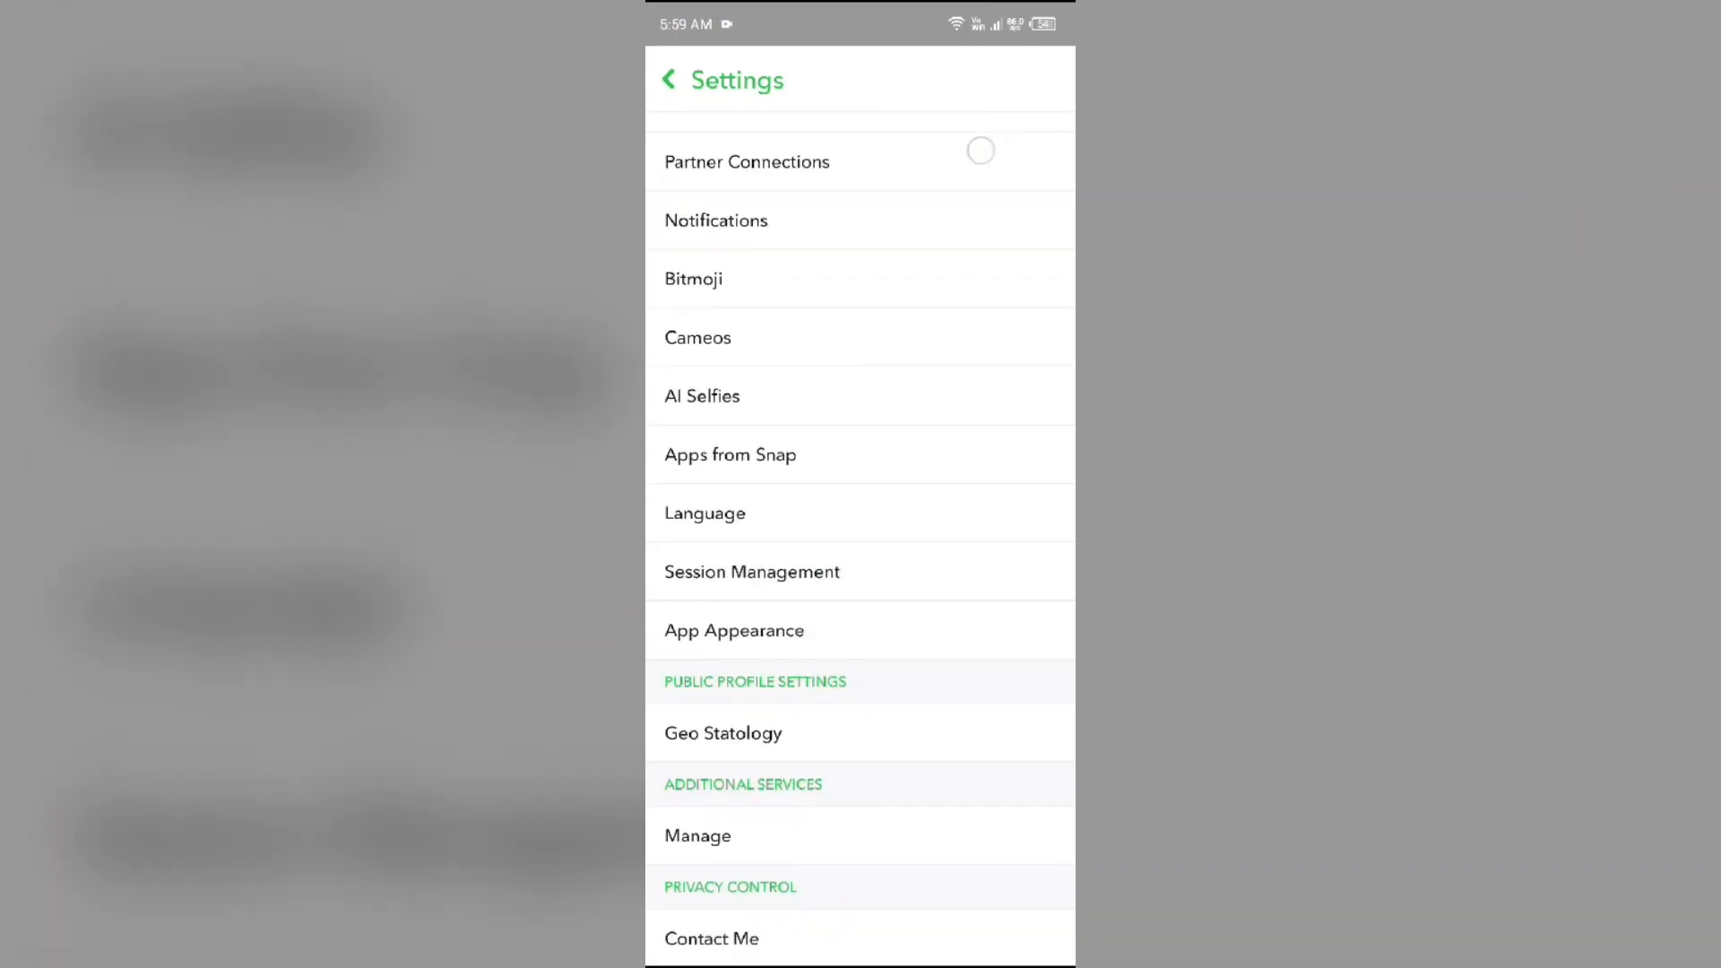
Open Notification Settings from the Settings list to see the notification types
scroll(down, 3)
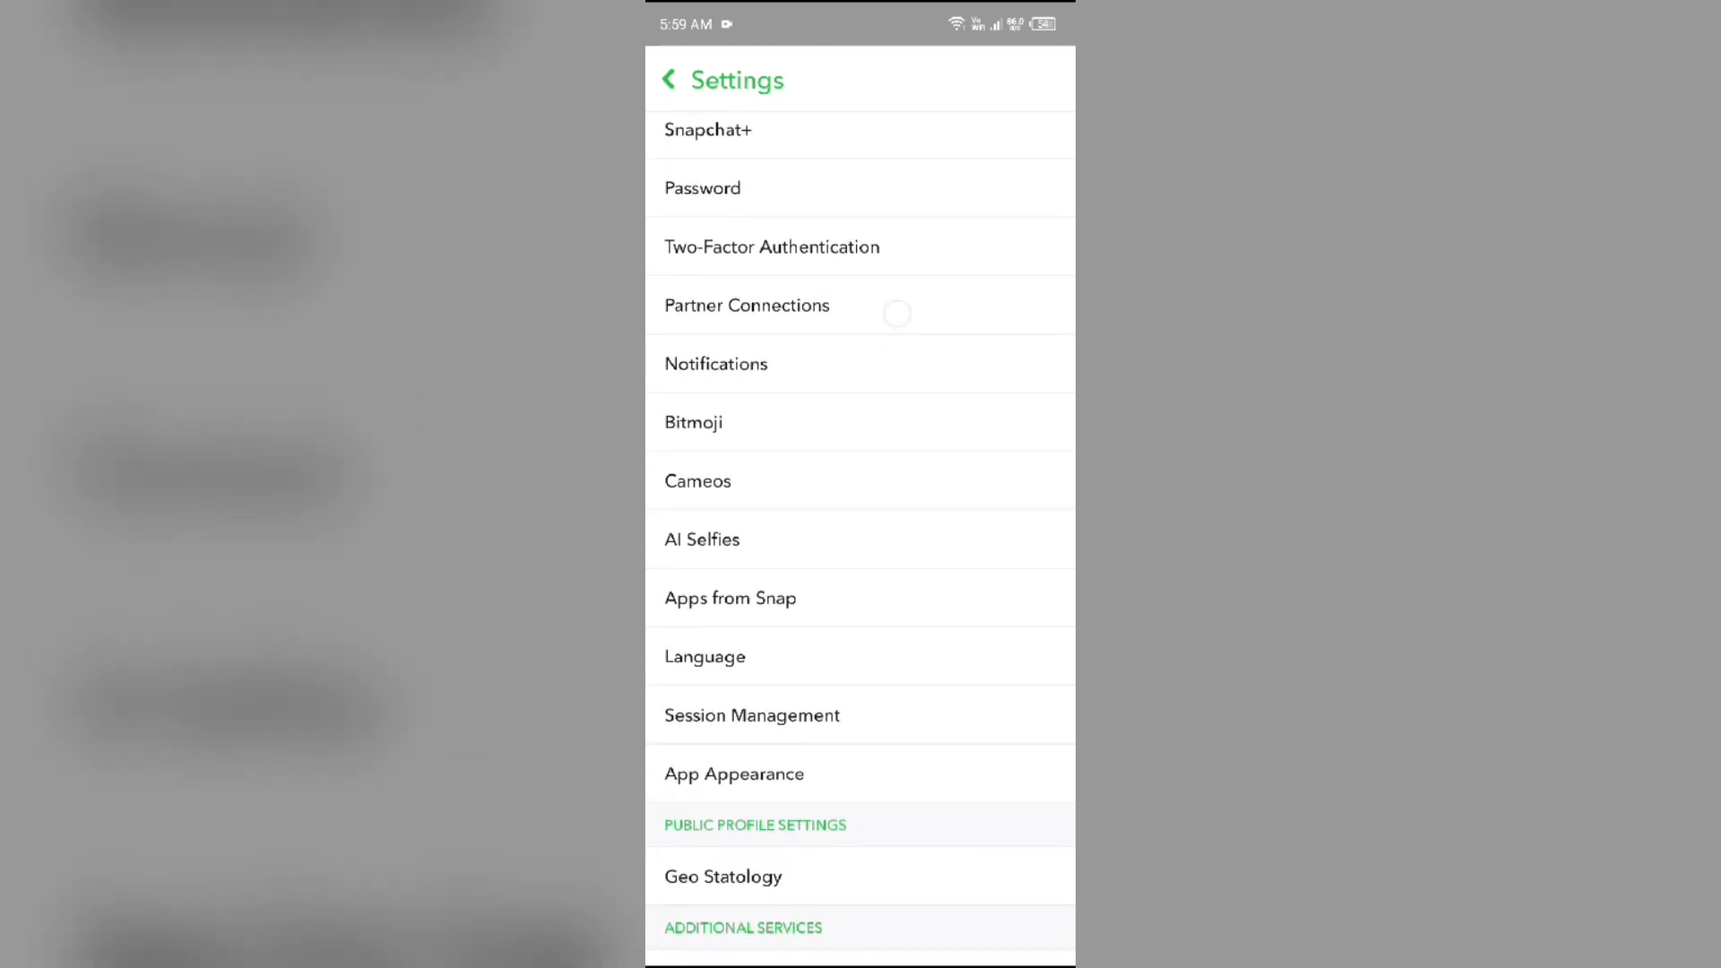
click(715, 363)
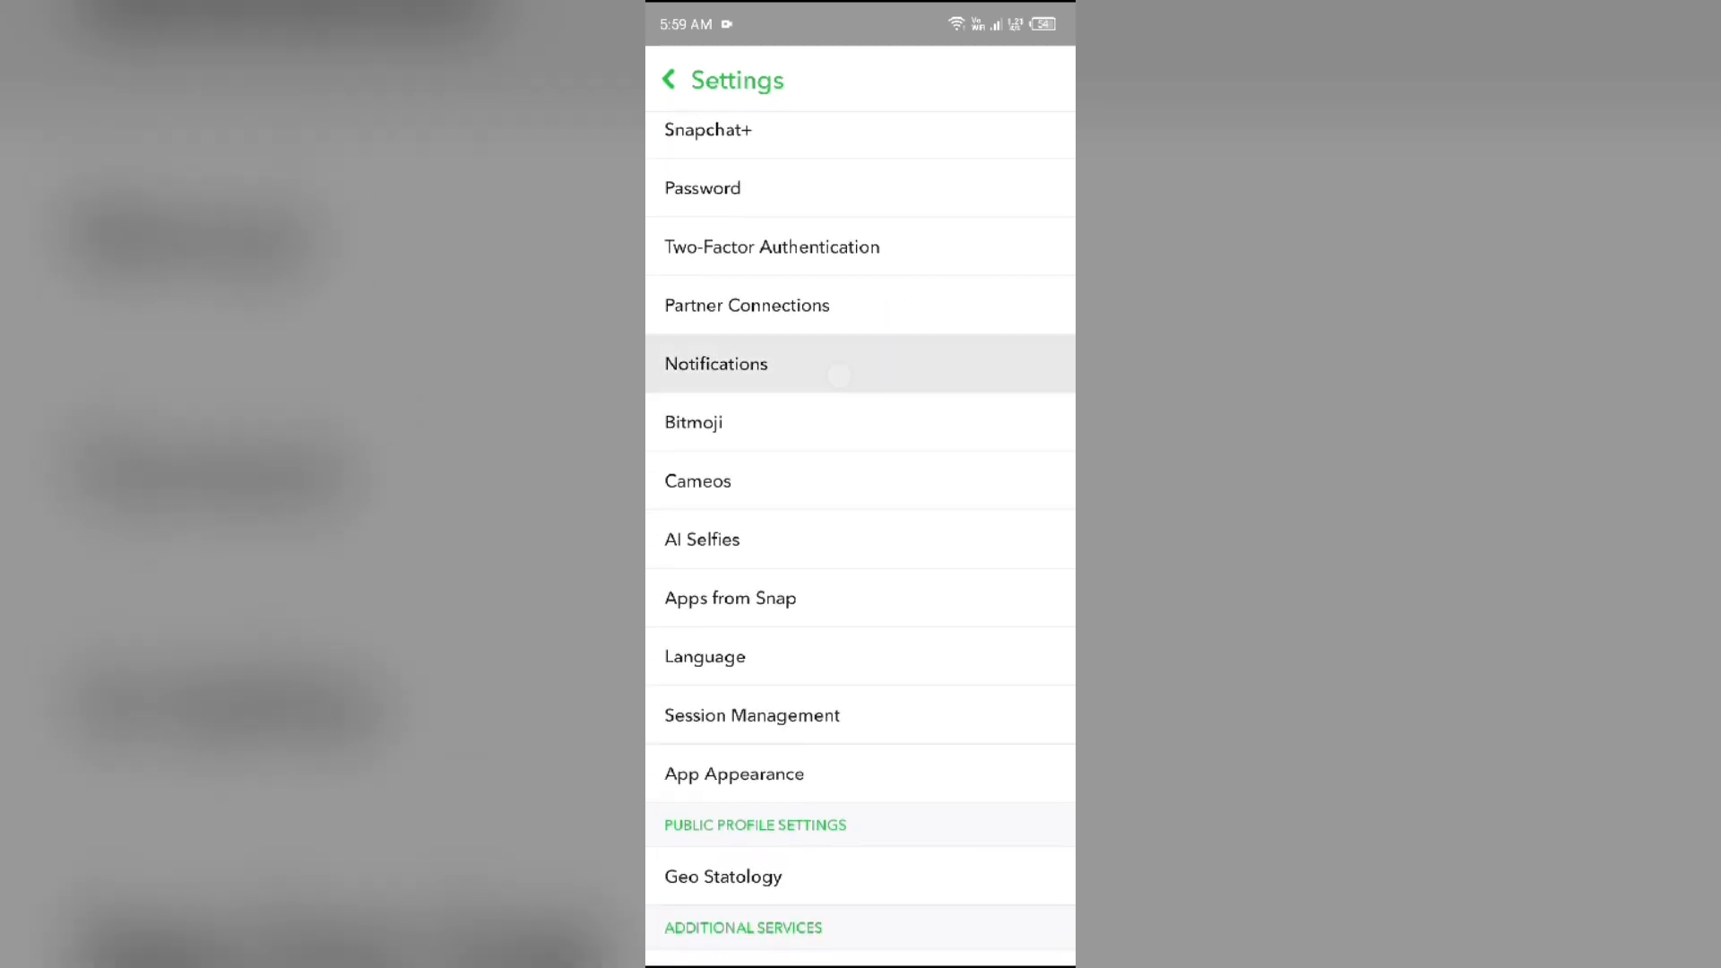
click(715, 364)
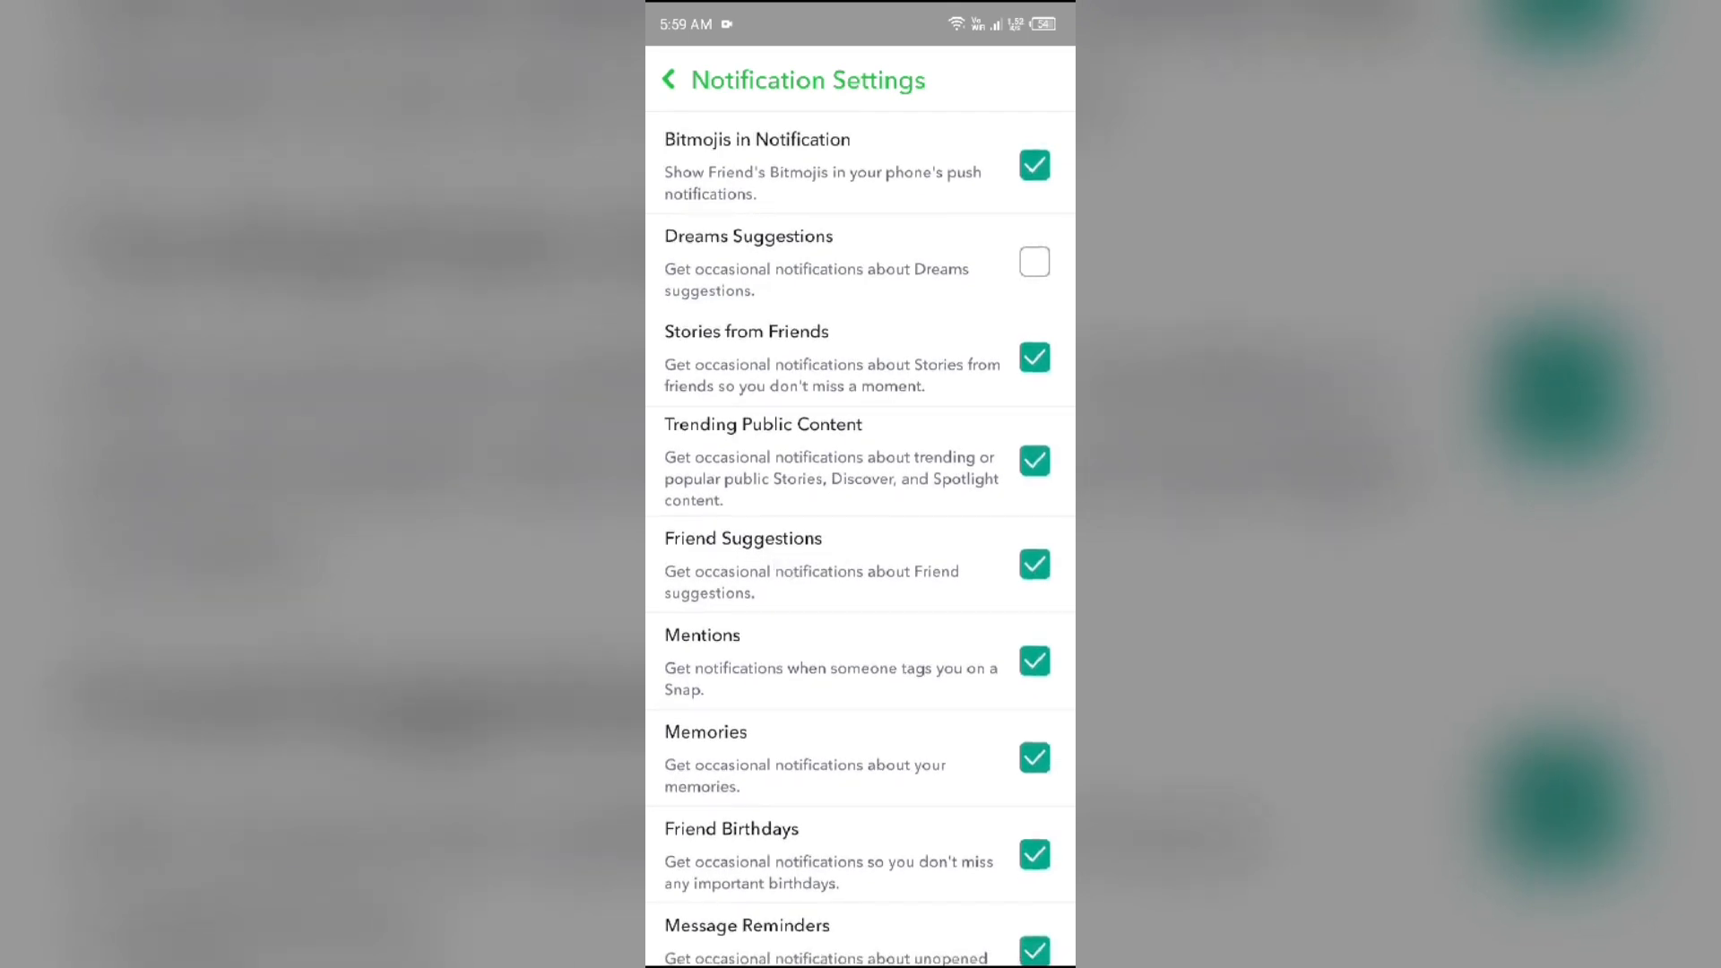
Uncheck Friend Suggestions notifications and back out of Notification Settings
click(1033, 563)
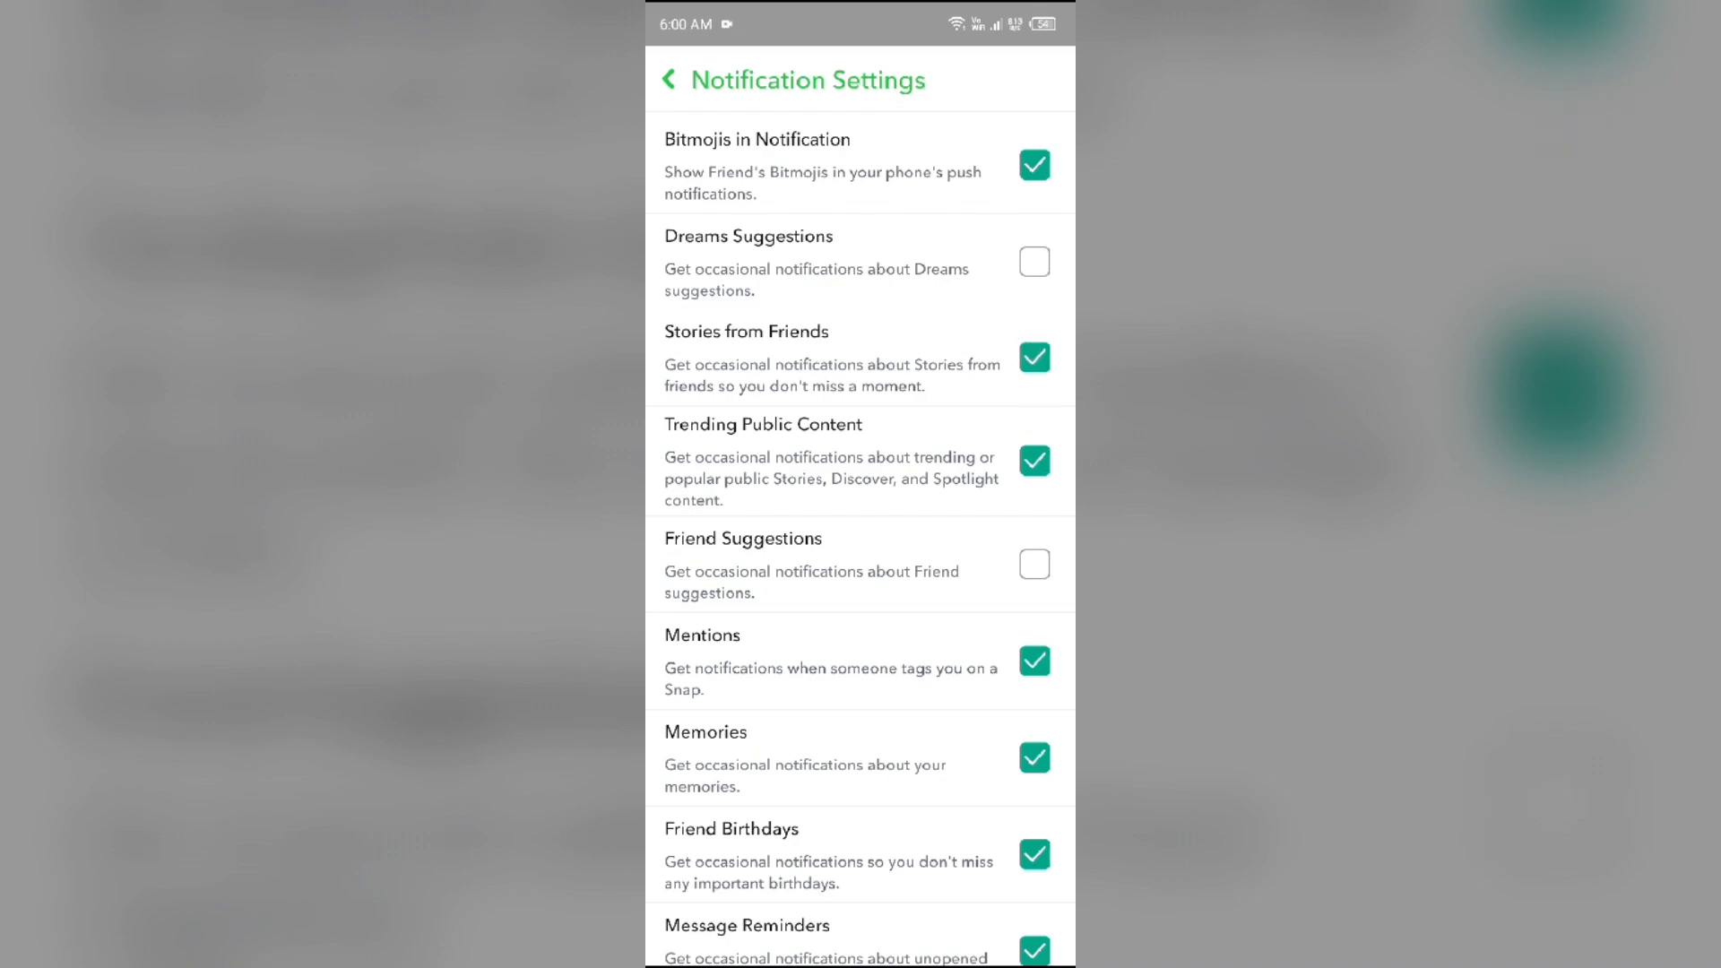
click(668, 79)
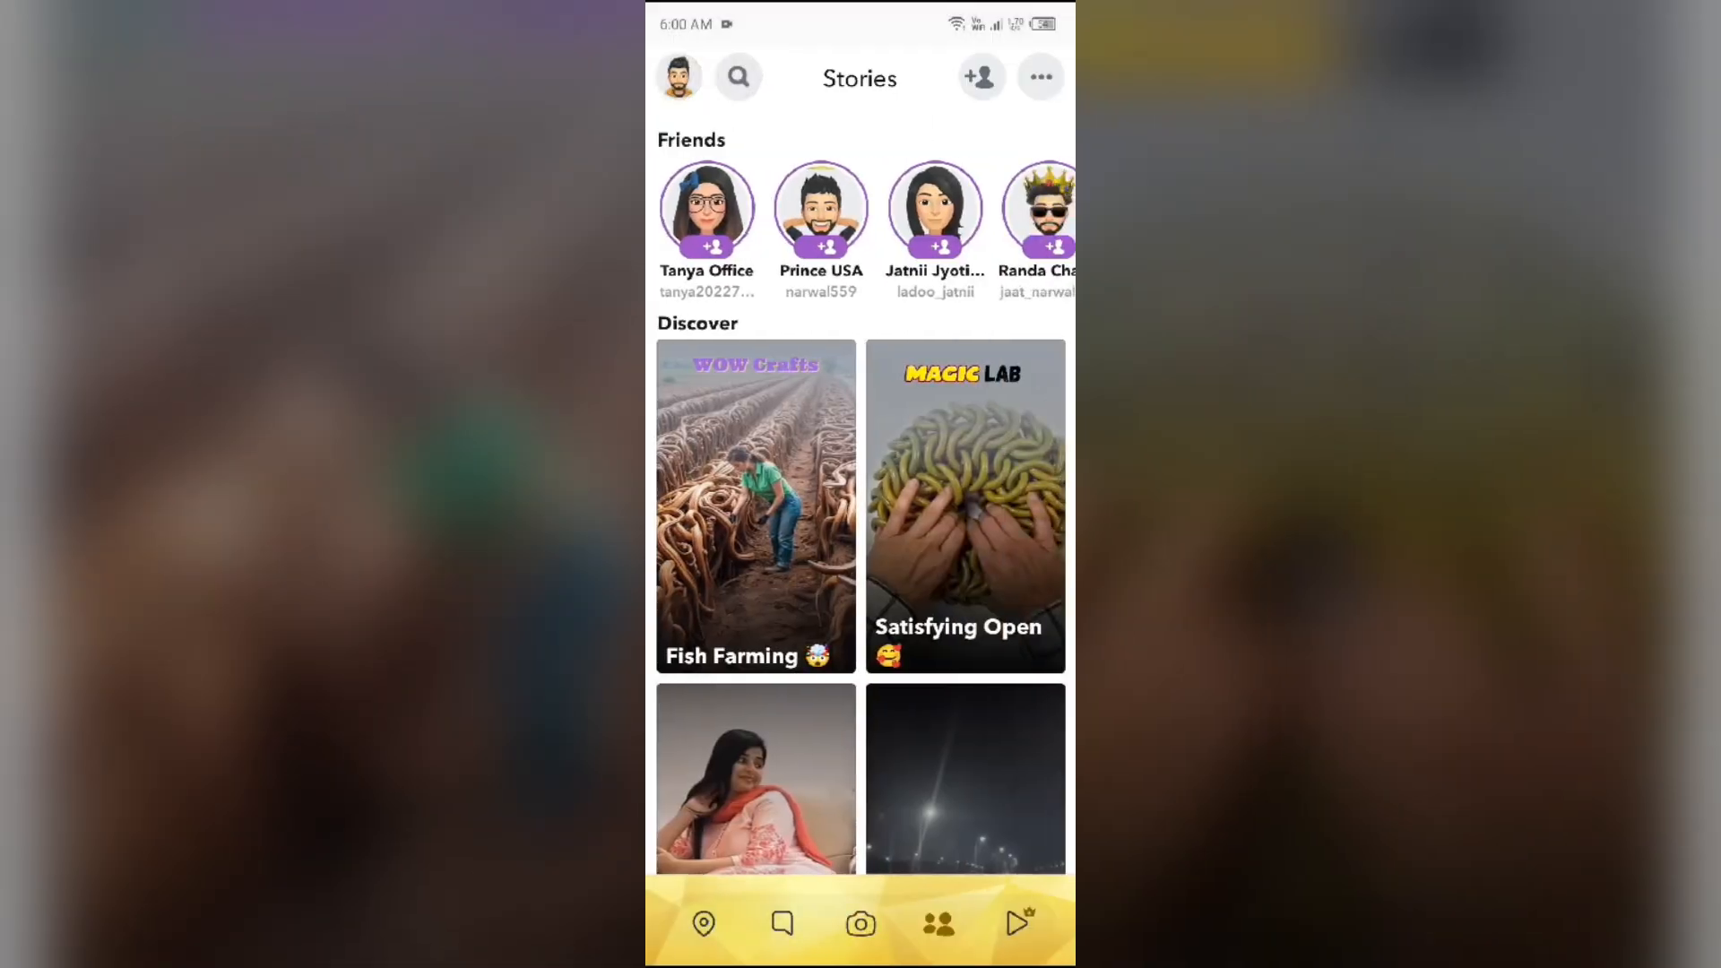
Return from the Stories page to the camera screen
click(860, 923)
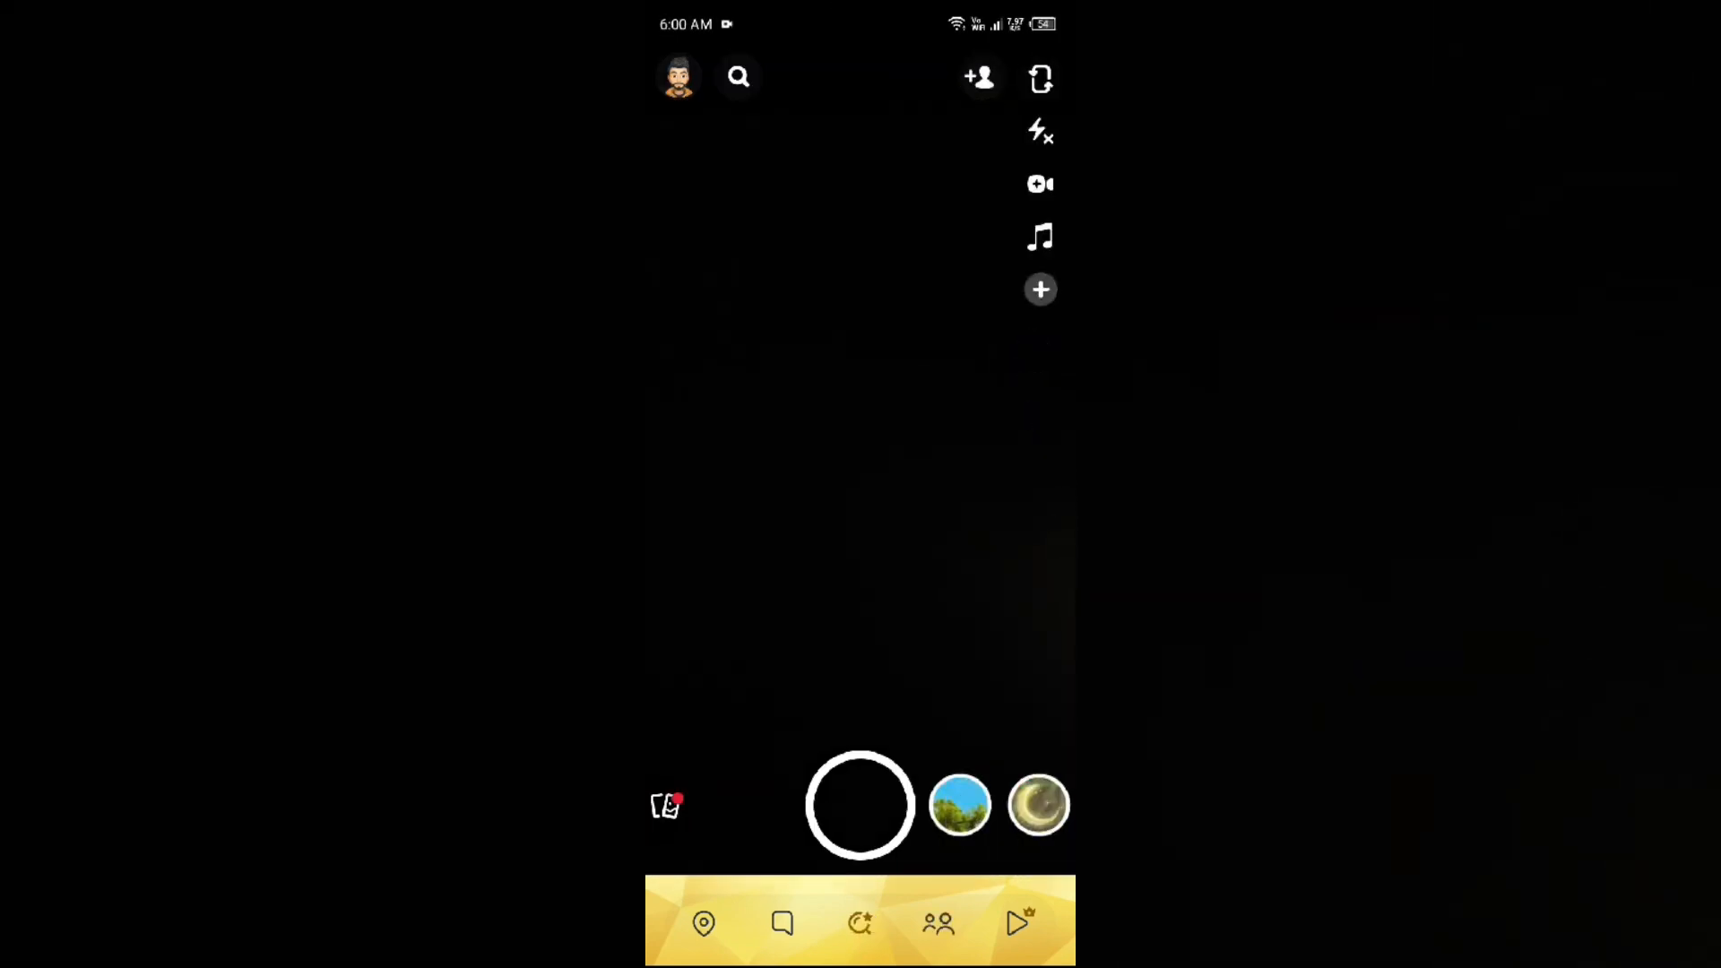